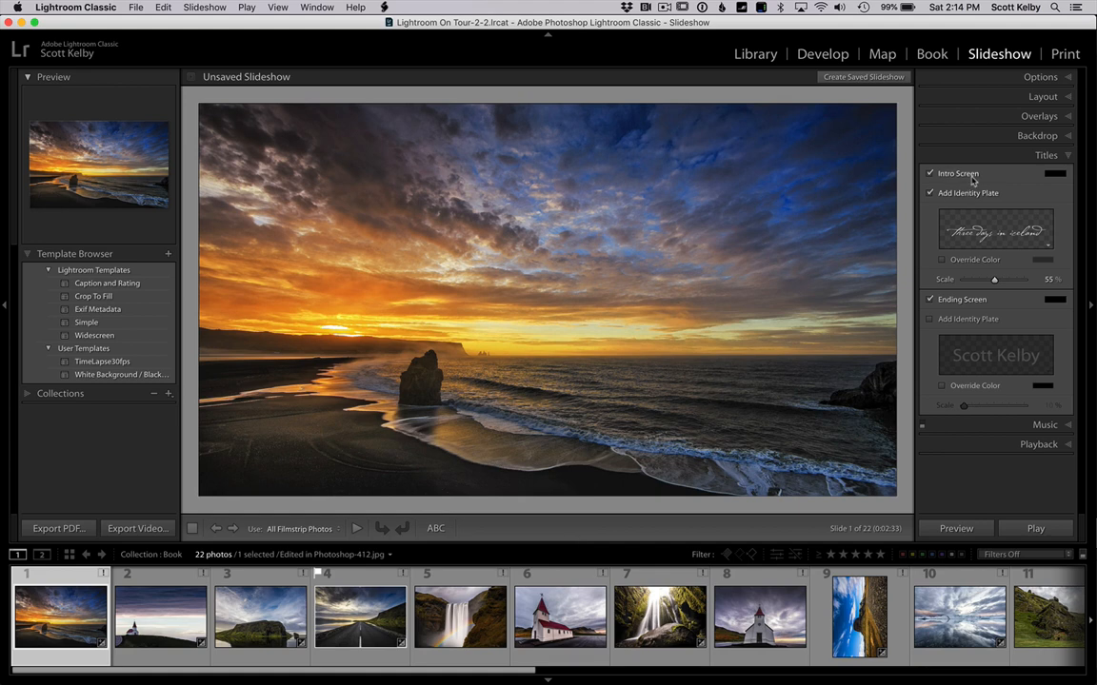
Toggle the intro screen off and on to preview 'three days in iceland', leaving it enabled
{"action": "left_click", "coordinate": [929, 173]}
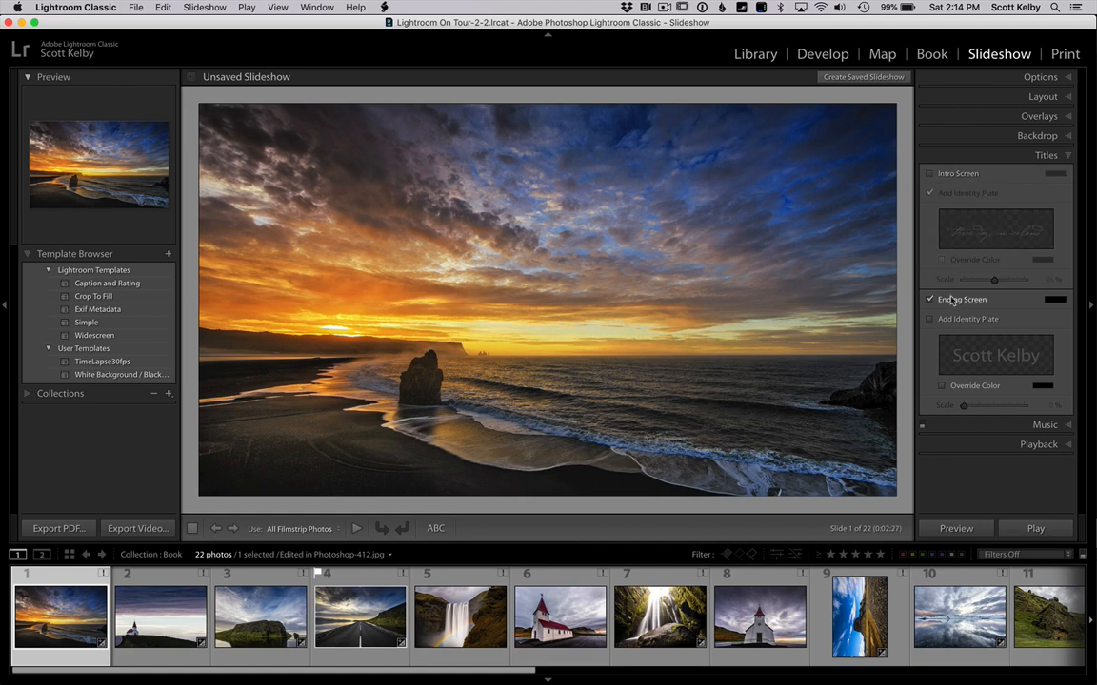
{"action": "left_click", "coordinate": [930, 174]}
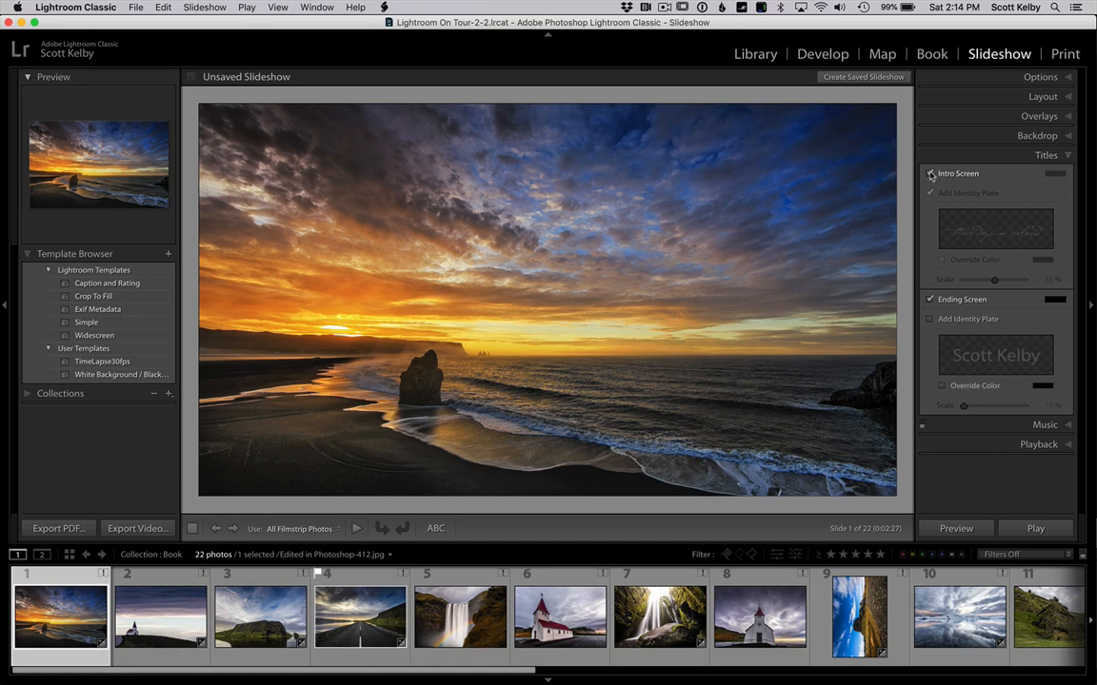
{"action": "left_click", "coordinate": [930, 174]}
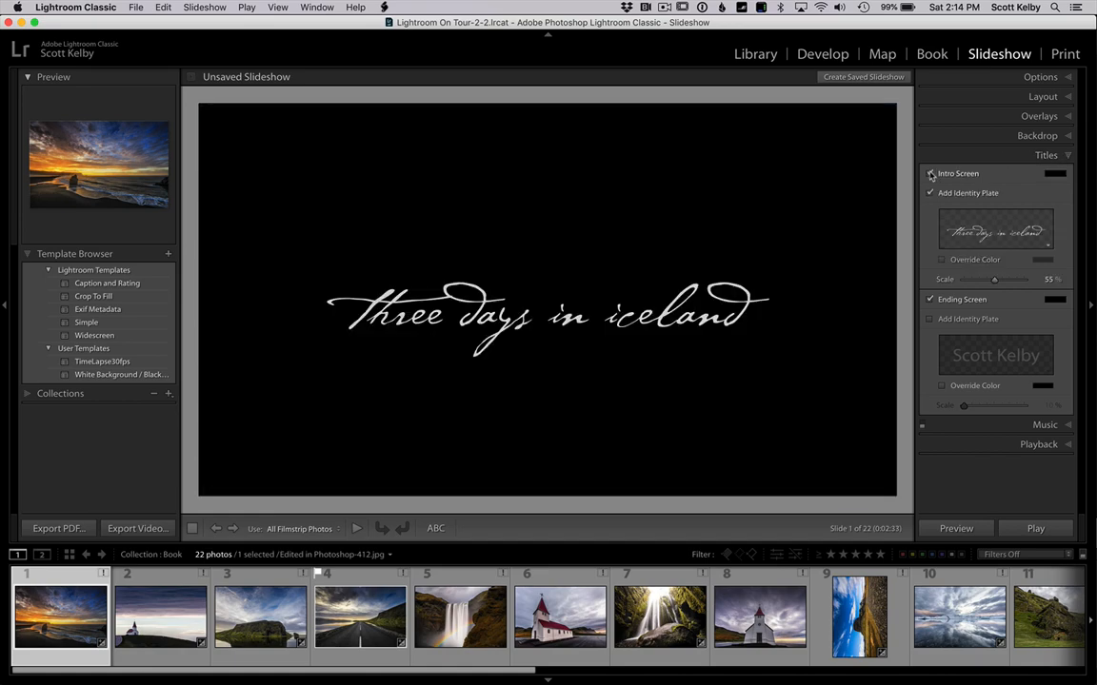
{"action": "left_click", "coordinate": [930, 174]}
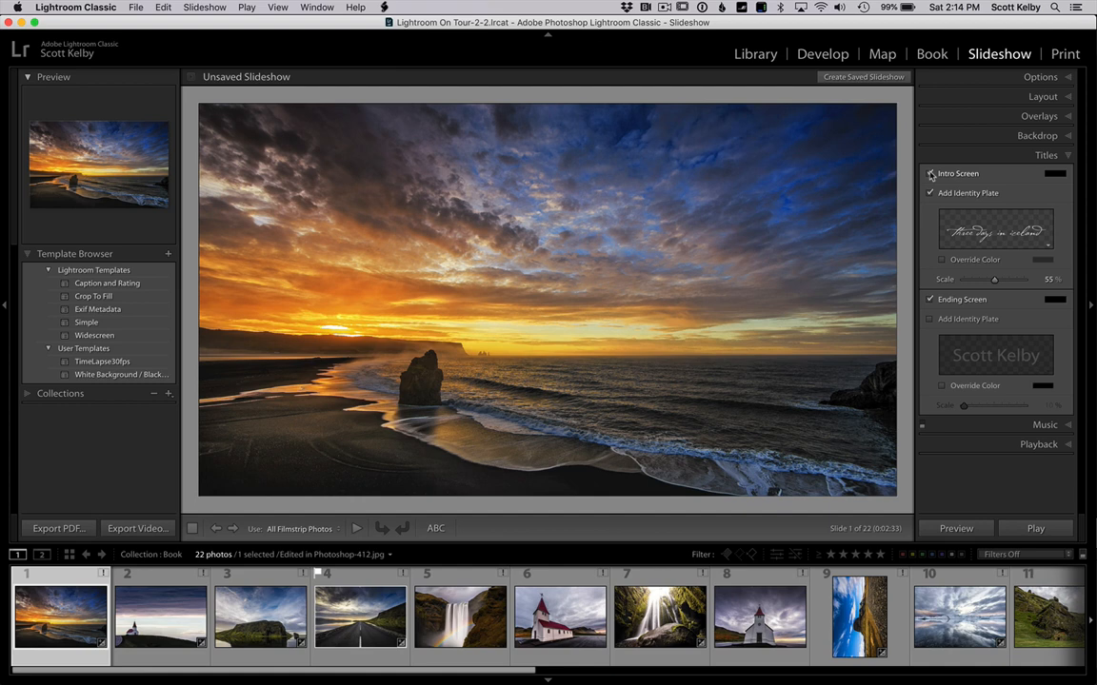
{"action": "left_click", "coordinate": [930, 174]}
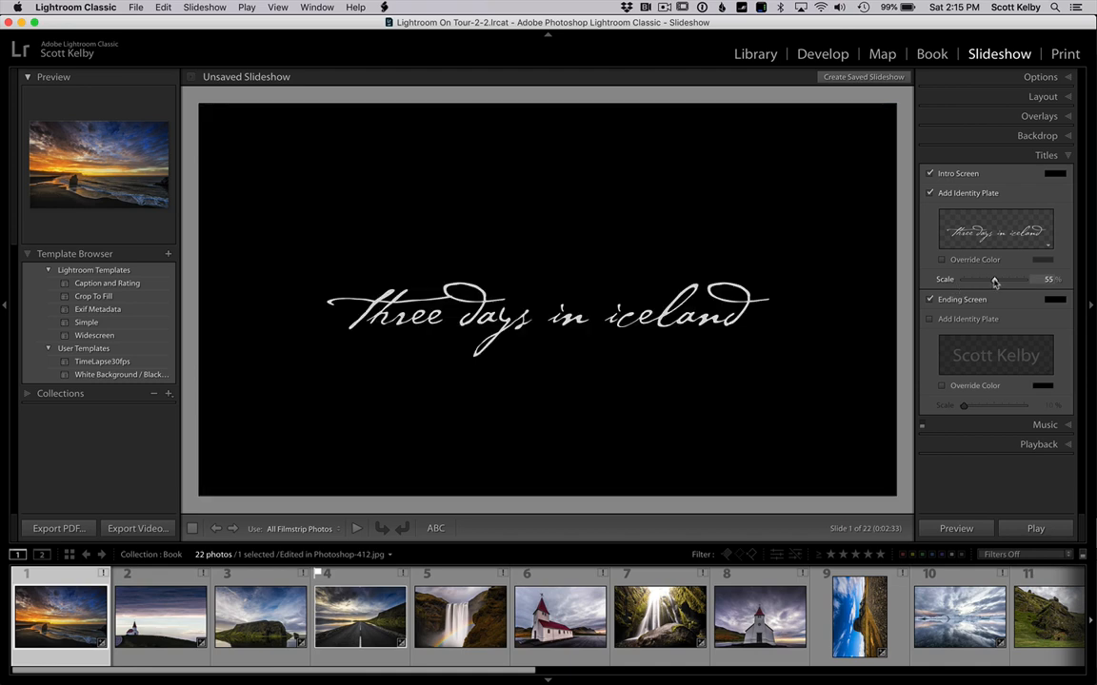
Adjust the Intro Screen Scale slider from 55% to 58%
{"action": "left_click_drag", "start_coordinate": [1005, 279], "coordinate": [990, 279]}
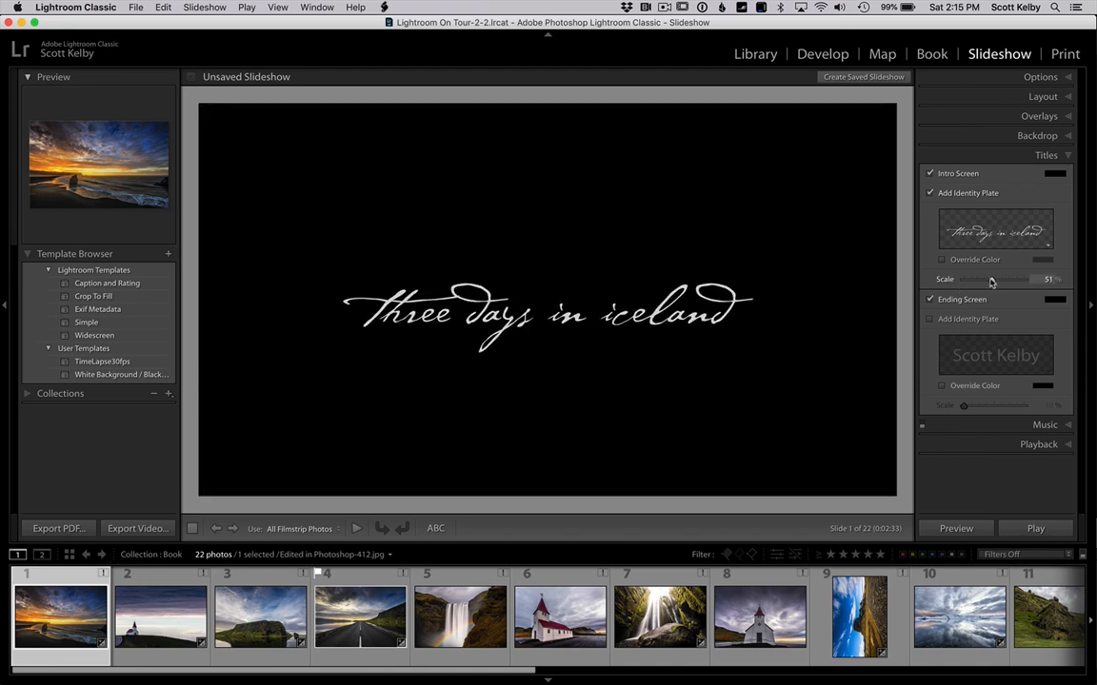
{"action": "left_click_drag", "start_coordinate": [980, 279], "coordinate": [994, 279]}
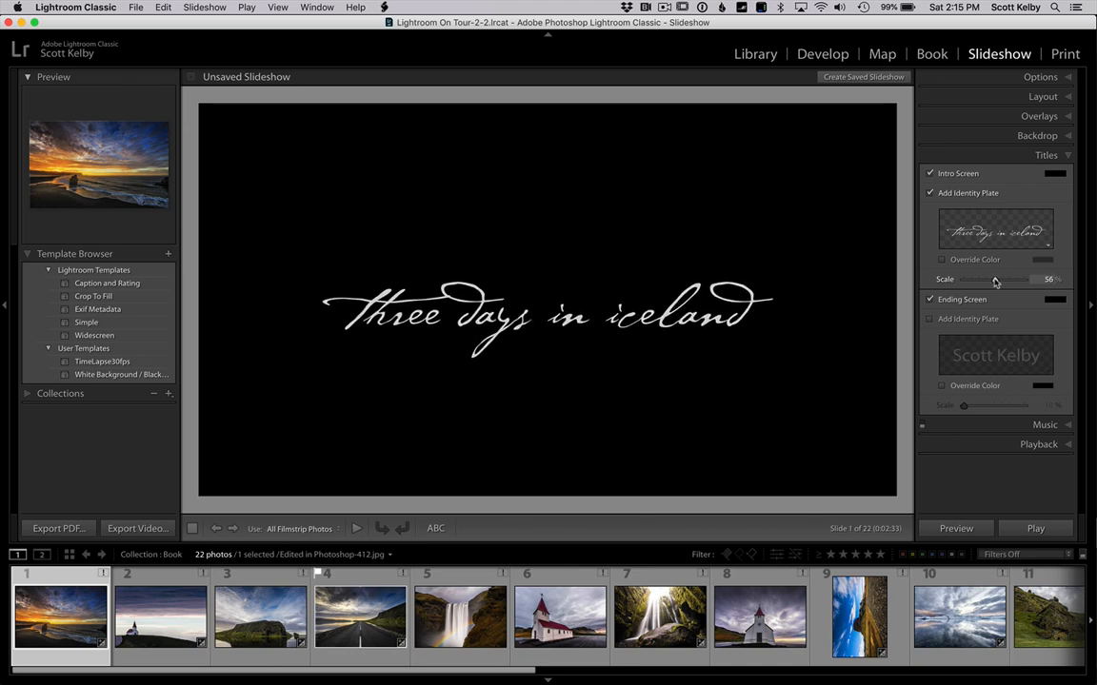
{"action": "left_click_drag", "start_coordinate": [994, 279], "coordinate": [998, 279]}
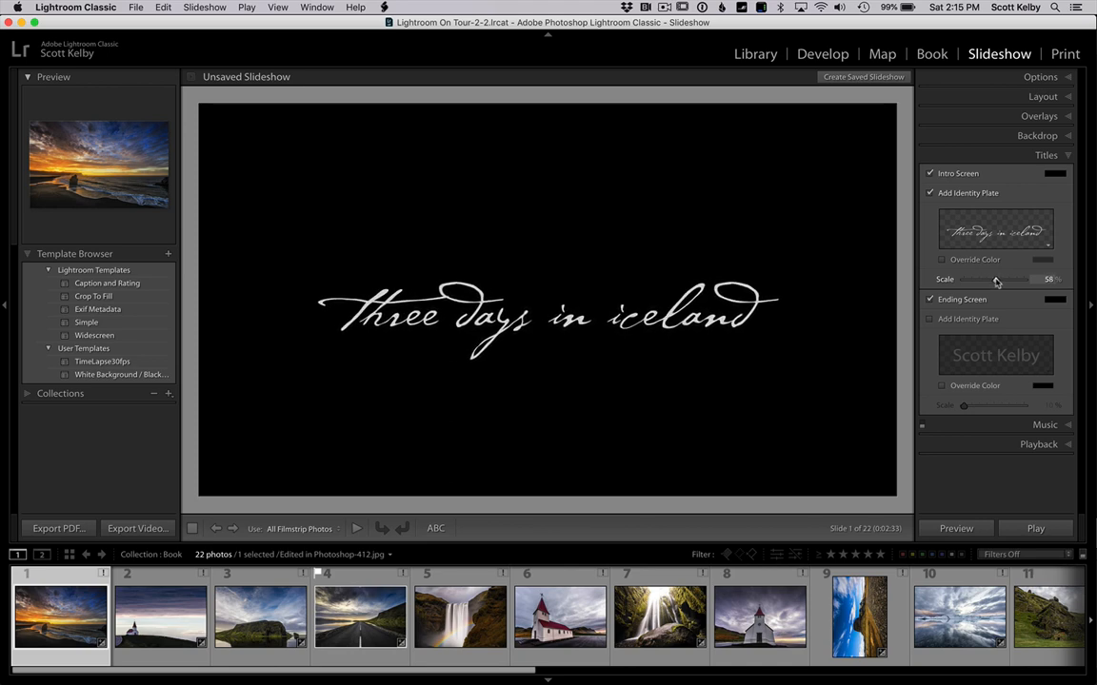